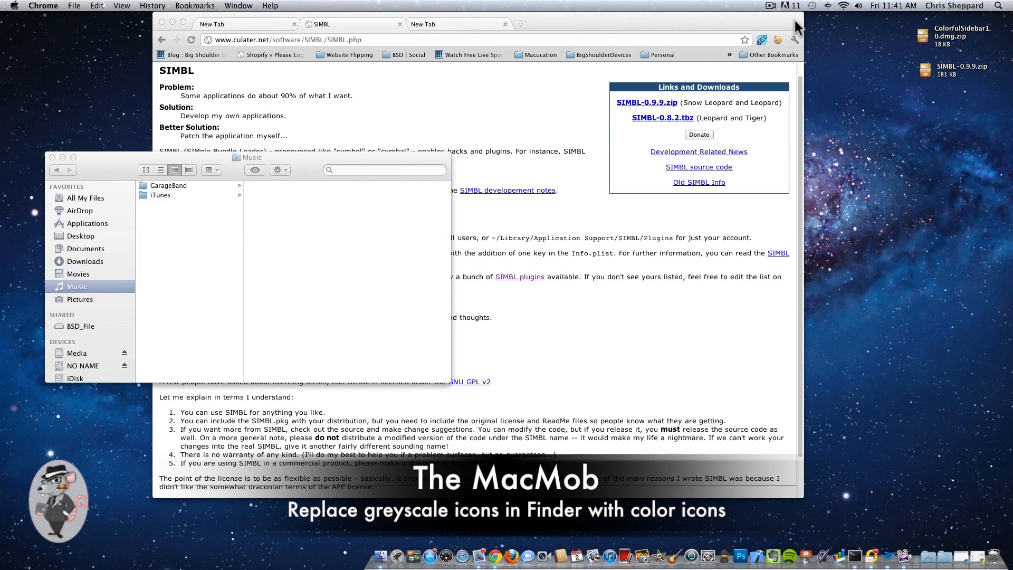
mouse_move(797, 28)
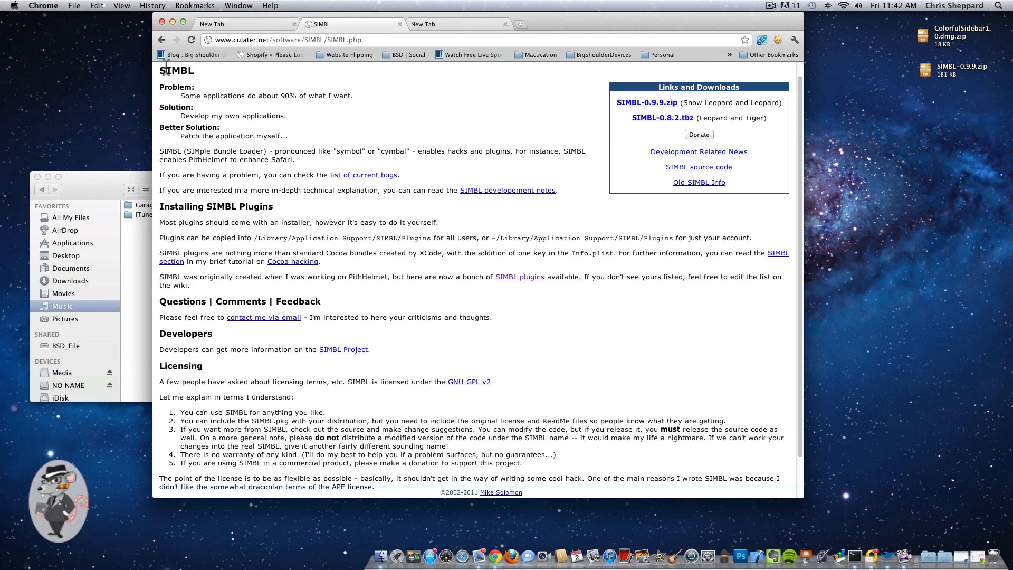
mouse_move(166, 67)
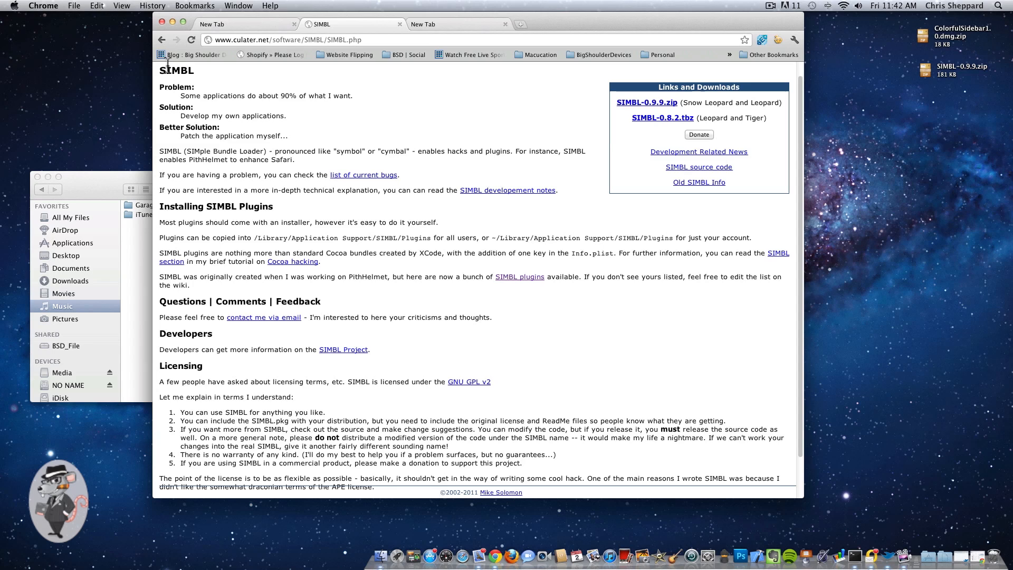
mouse_move(187, 36)
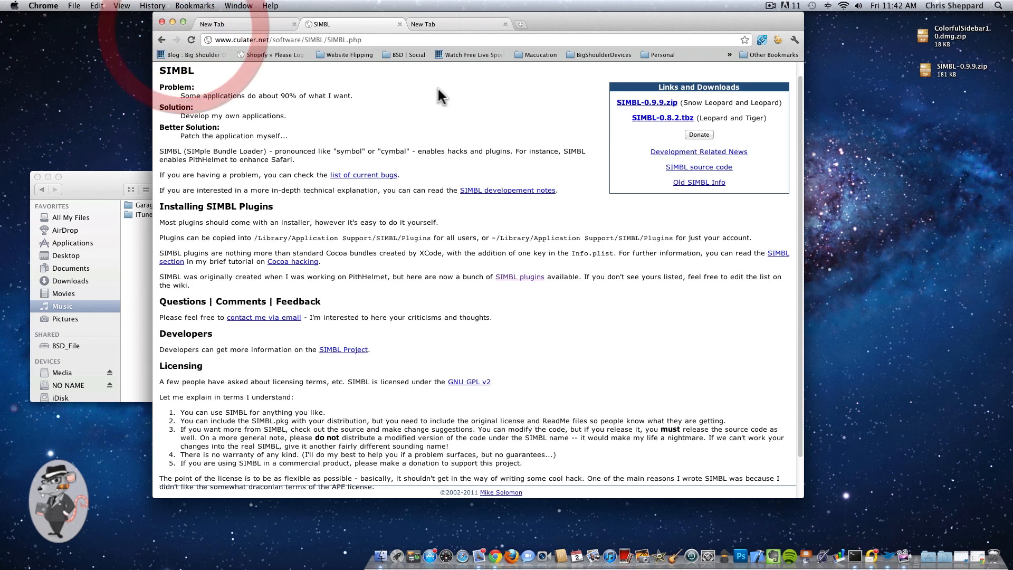
mouse_move(191, 85)
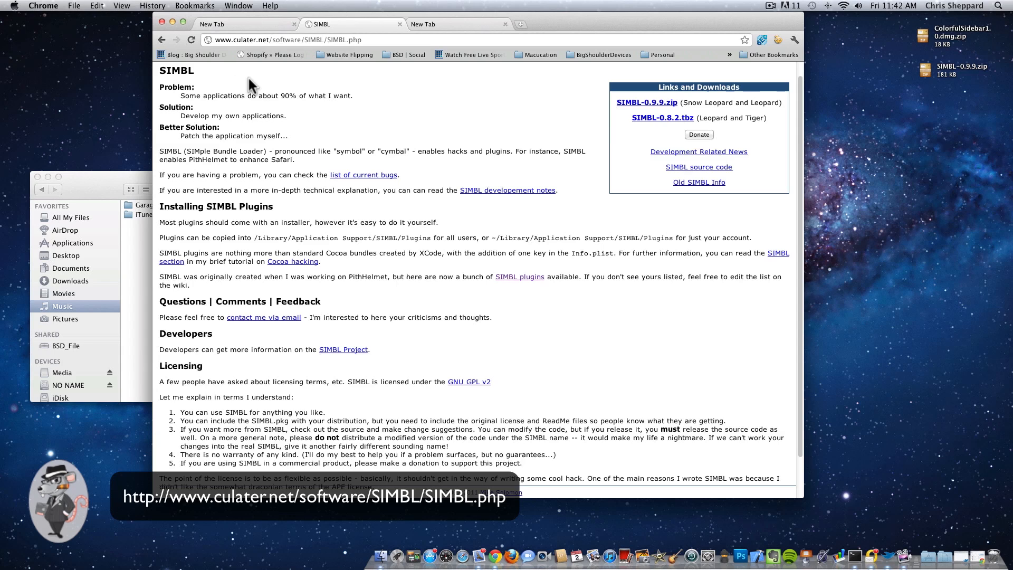
mouse_move(557, 122)
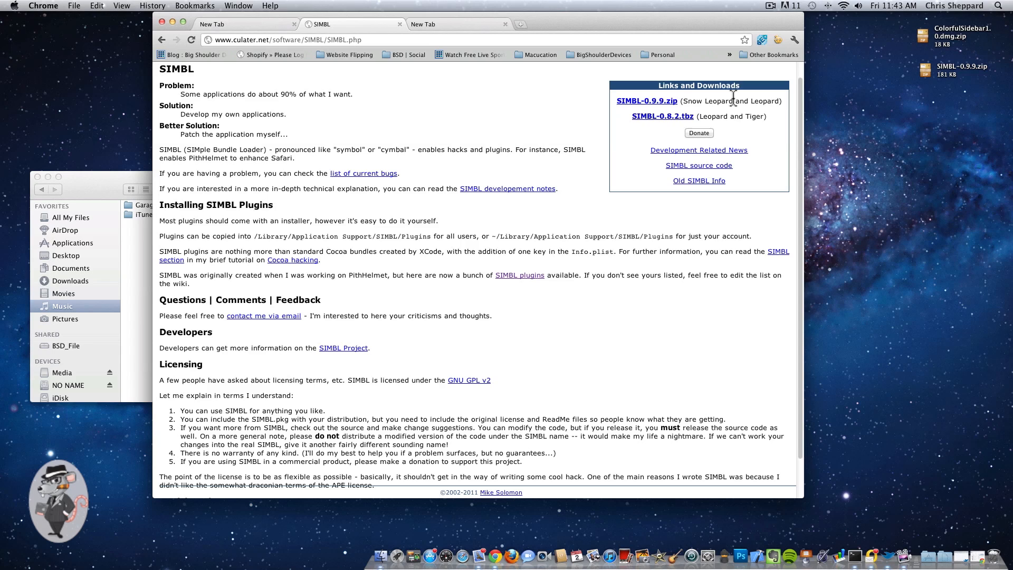
mouse_move(637, 116)
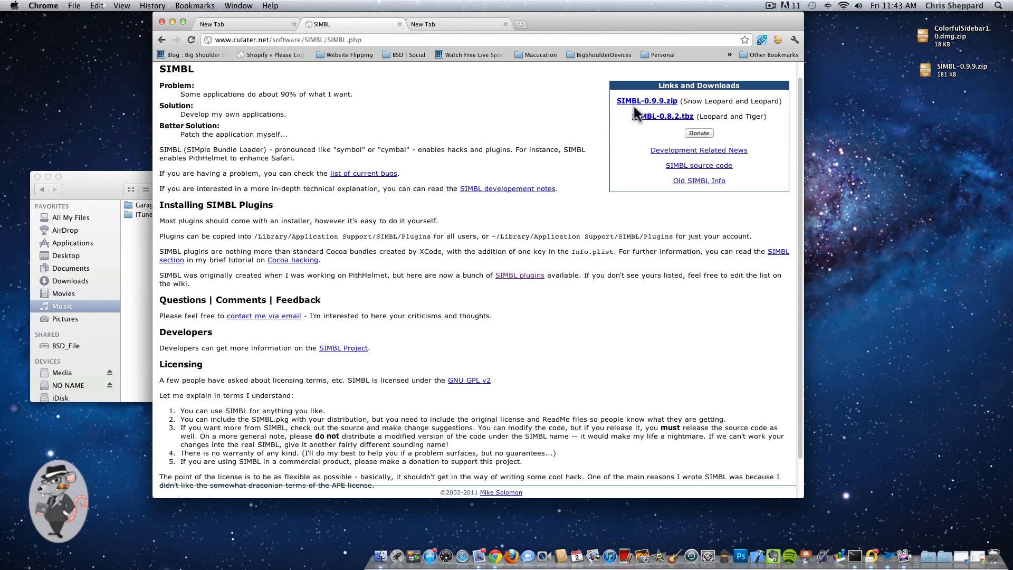
mouse_move(602, 117)
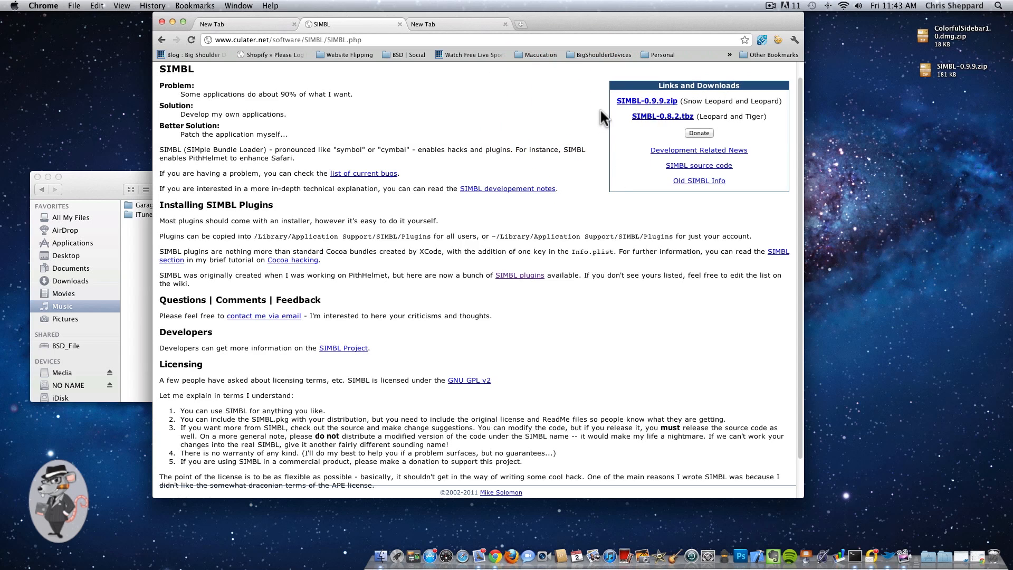
mouse_move(646, 102)
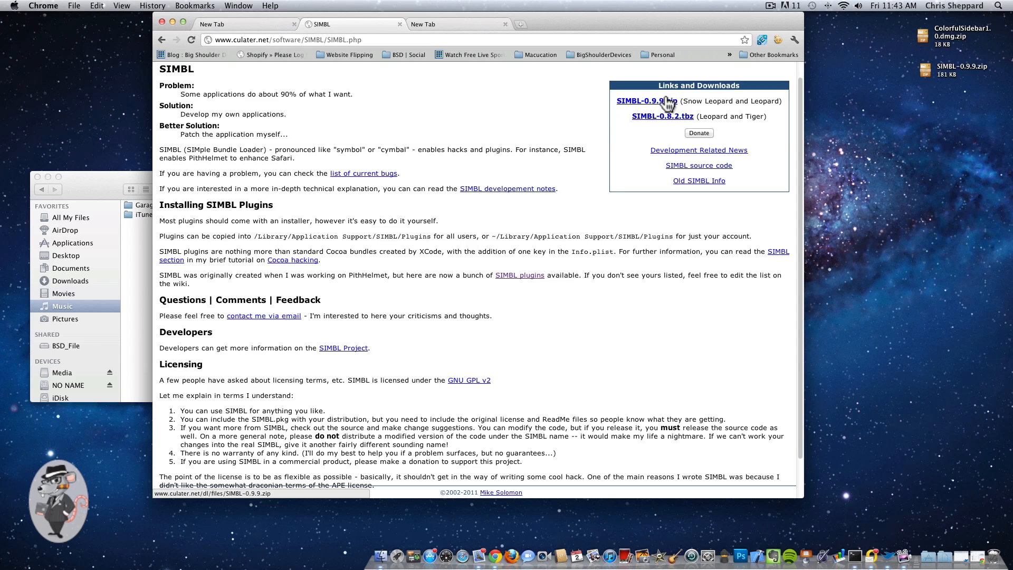
mouse_move(830, 108)
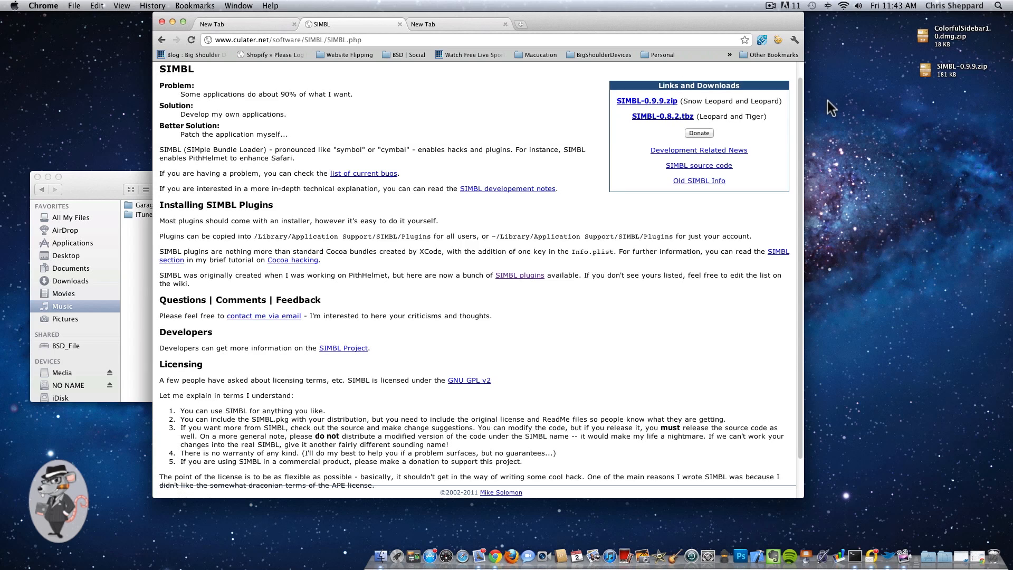
- Unpack the downloaded SIMBL-0.9.9.zip archive on the desktop
left_click(924, 70)
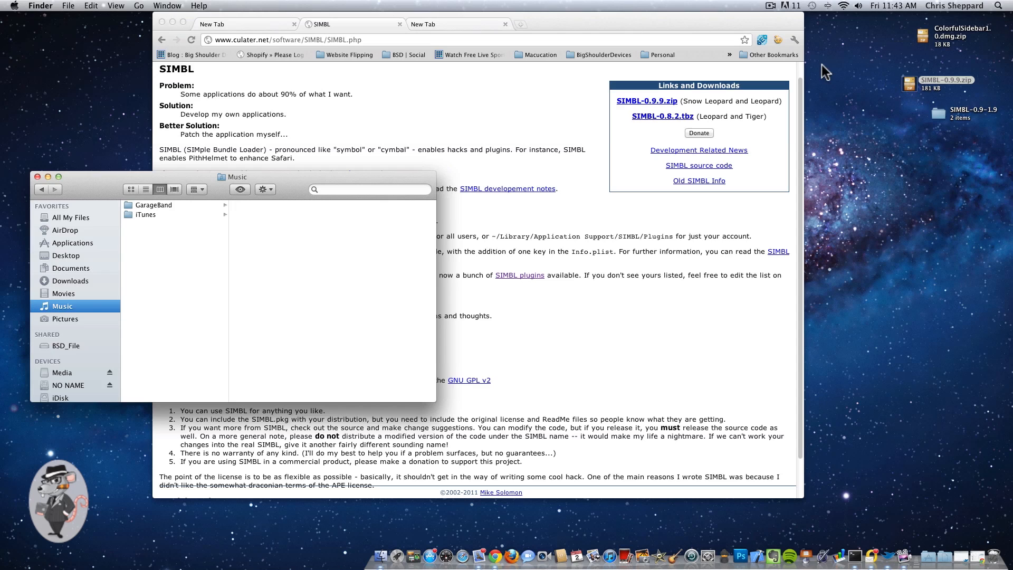
mouse_move(924, 123)
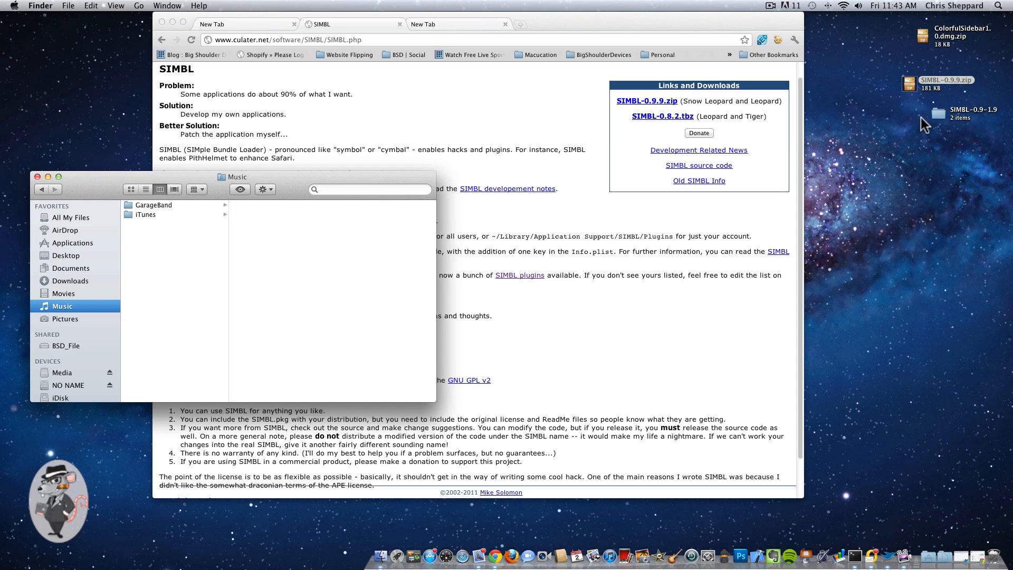
- Launch SIMBL-0.9.9.pkg from the unpacked SIMBL-0.9-1.9 folder
left_click(960, 119)
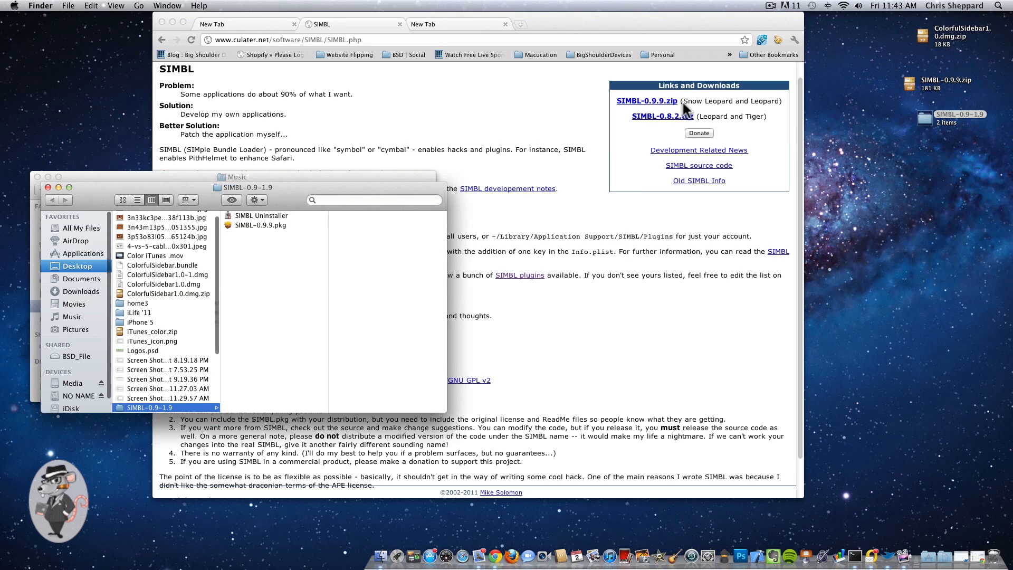
left_click(261, 224)
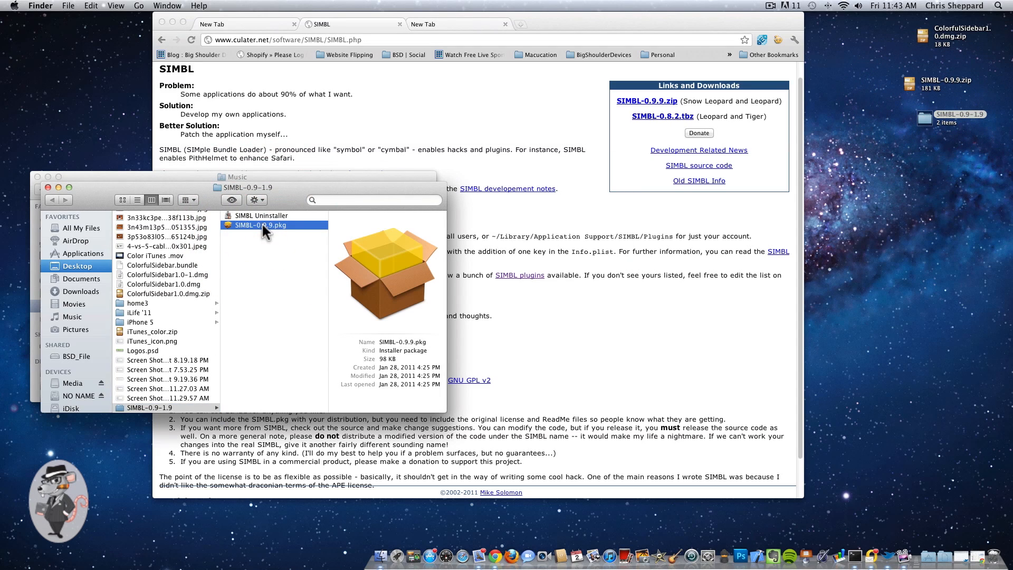
double_click(258, 224)
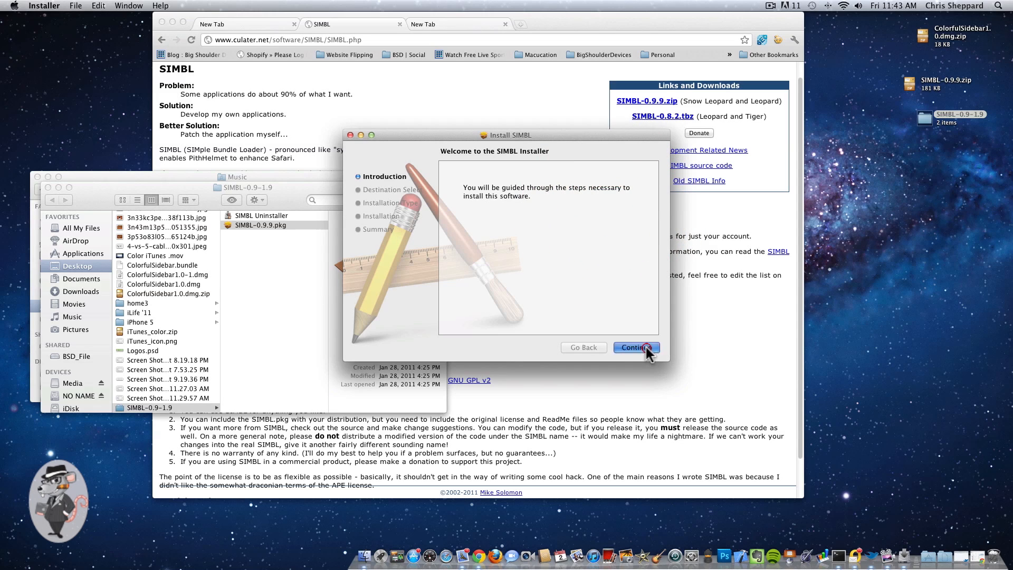
- Run the standard SIMBL installation, authorize with the password, and close after success
left_click(635, 347)
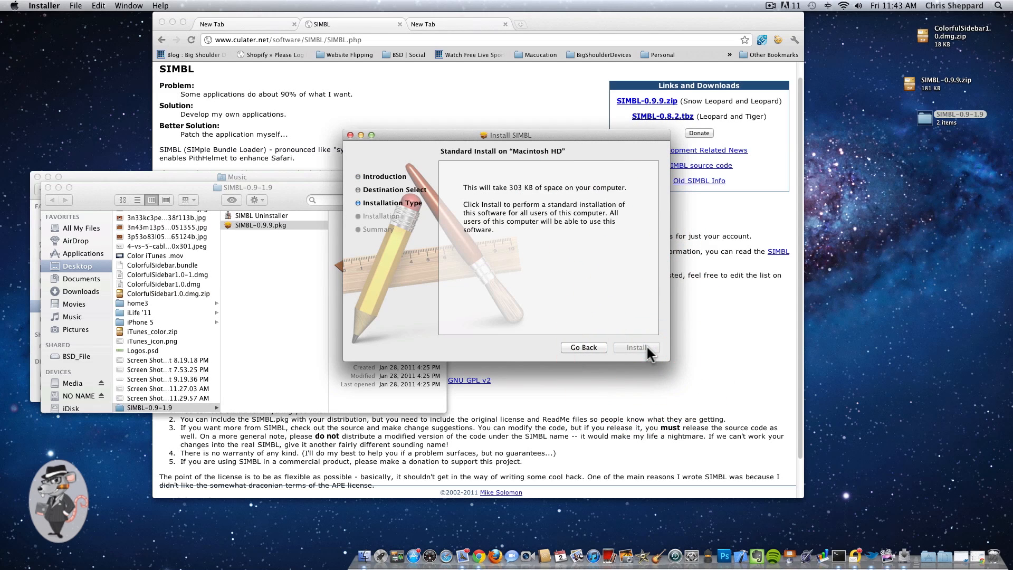
left_click(635, 348)
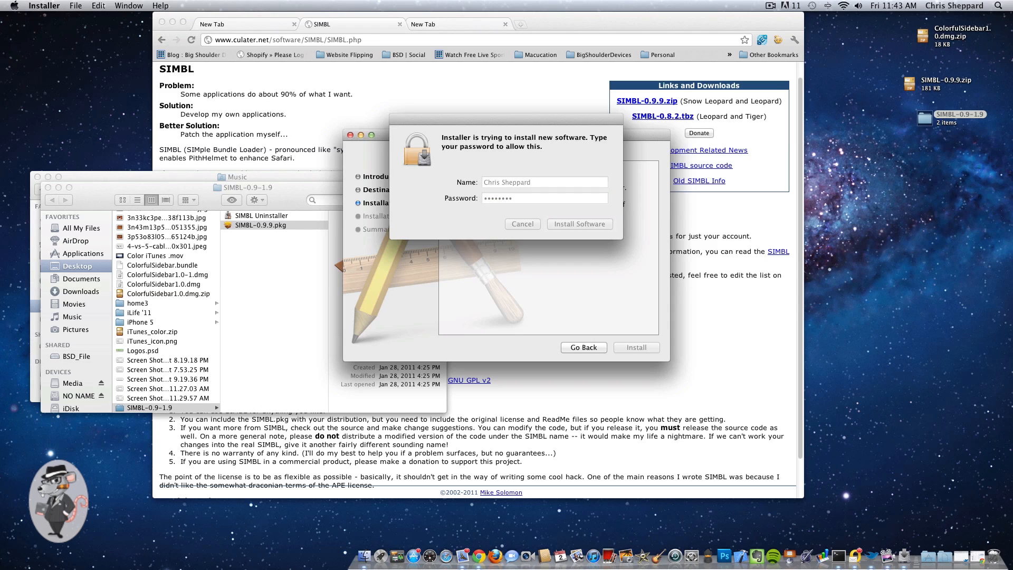
left_click(579, 224)
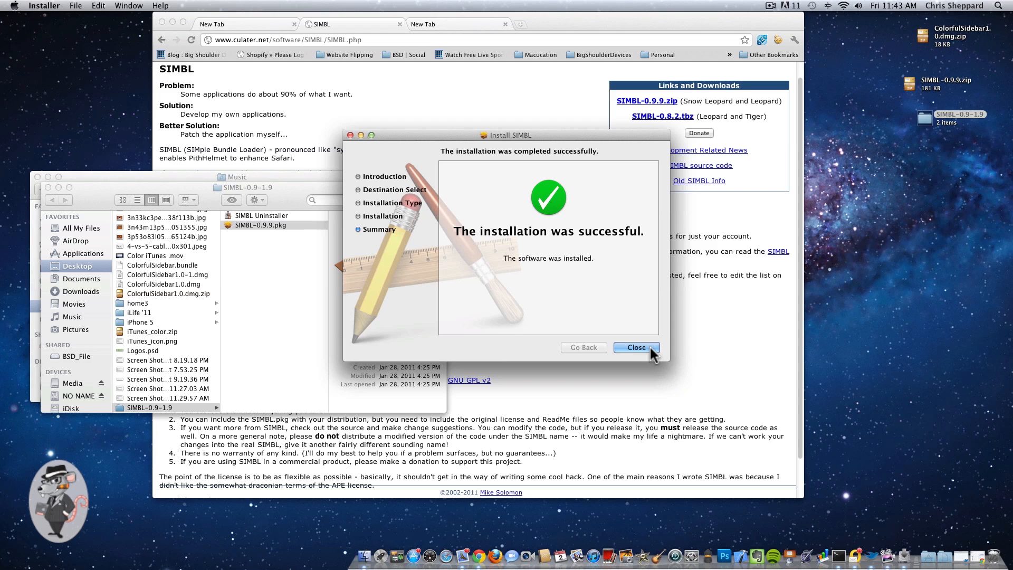
left_click(635, 347)
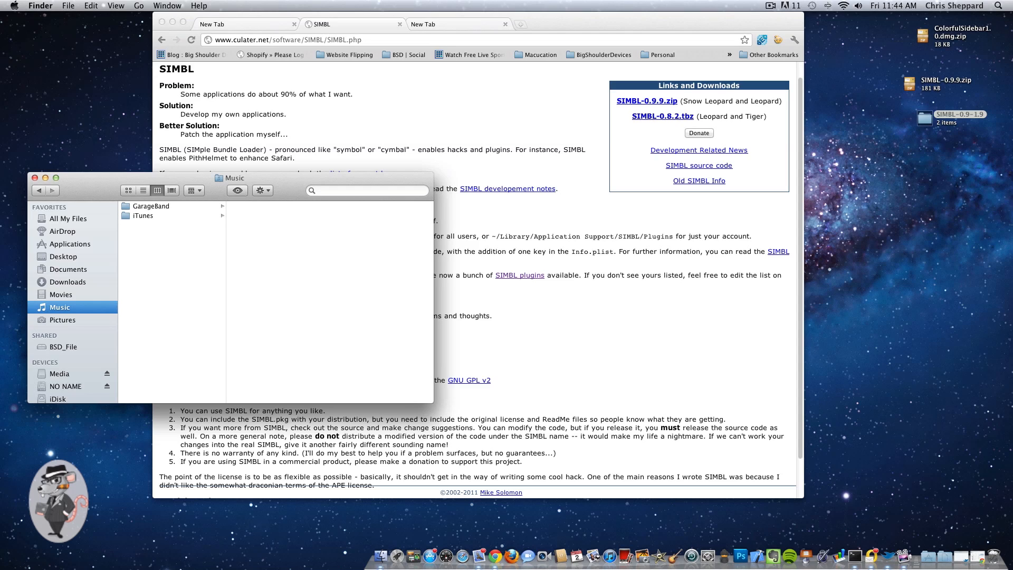
mouse_move(446, 109)
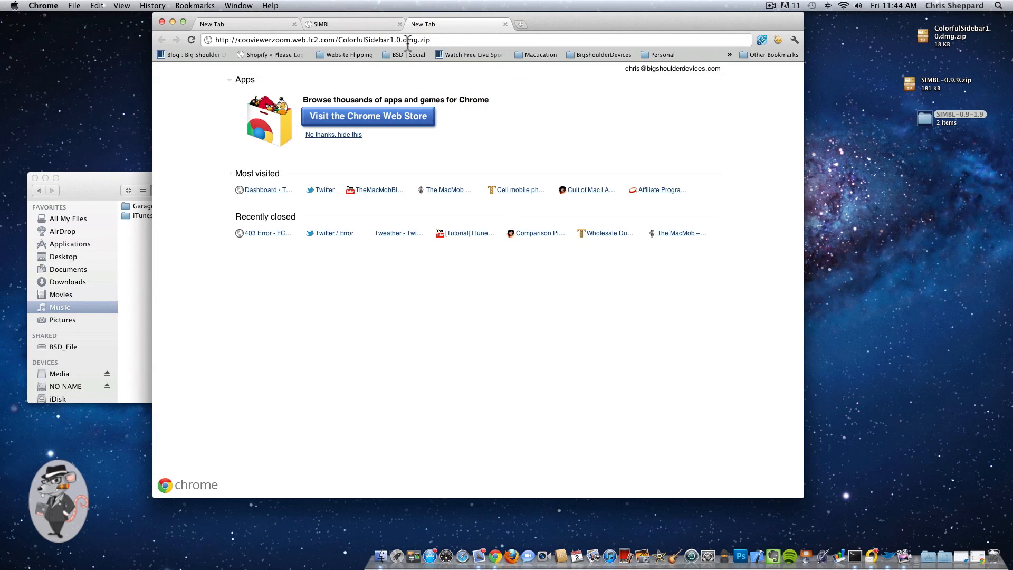
- Download ColorfulSidebar1.0.dmg.zip from its URL in Chrome's address bar
left_click(449, 39)
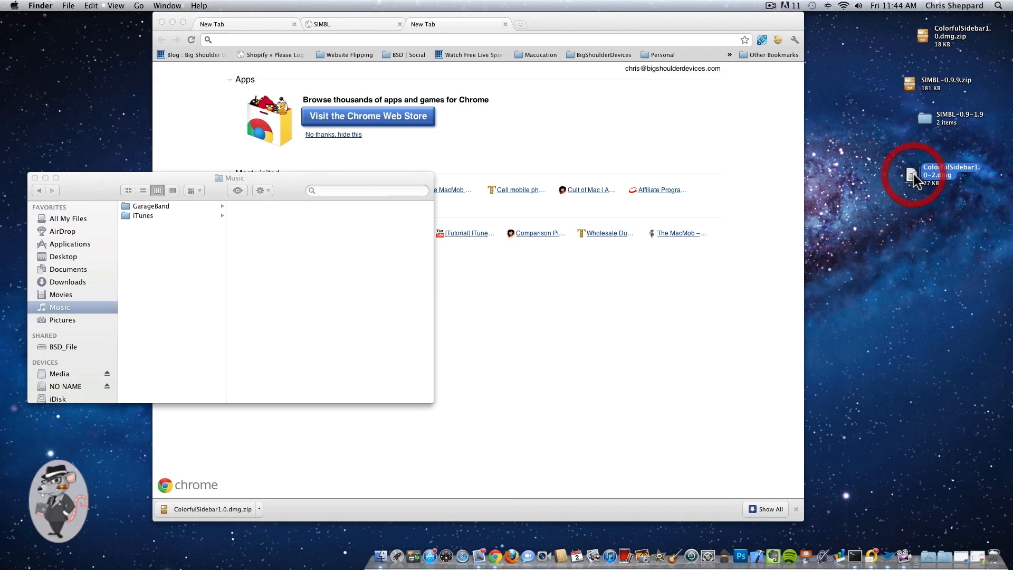
- Mount the ColorfulSidebar1.0-2.dmg disk image to reveal ColorfulSidebar.bundle
double_click(912, 176)
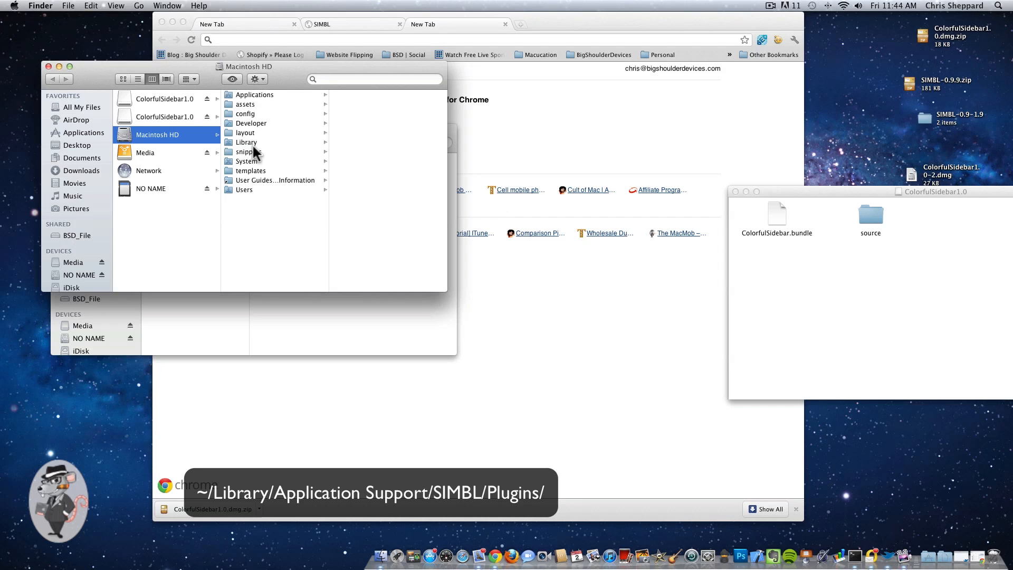
- Browse Macintosh HD's Library into Application Support to locate the SIMBL folder
left_click(247, 142)
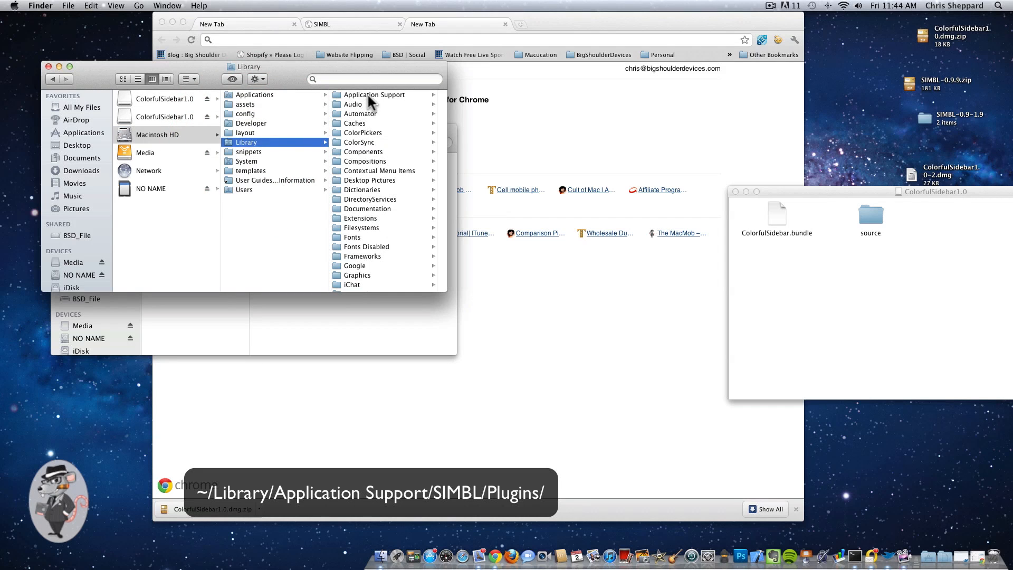
left_click(373, 94)
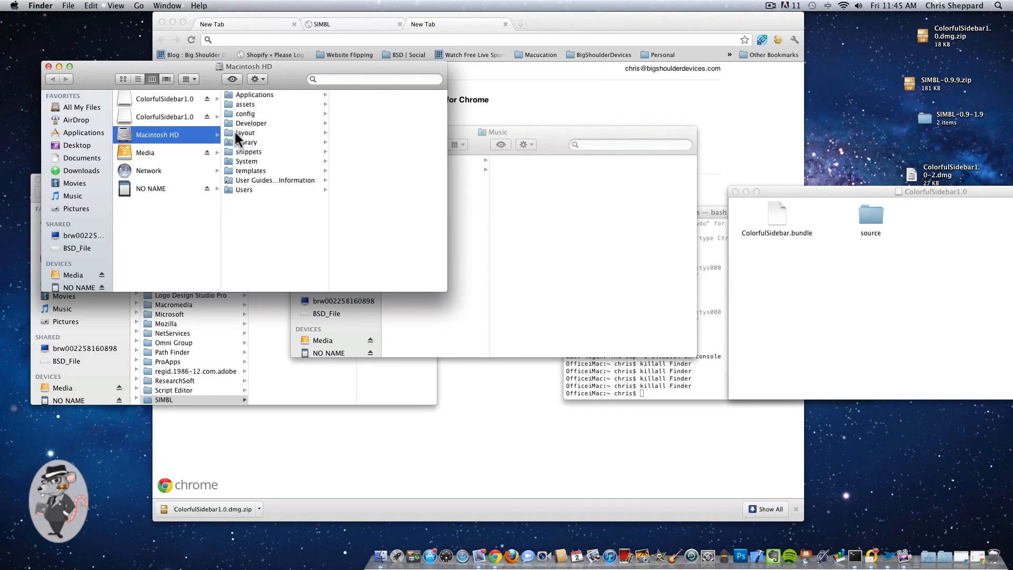
mouse_move(244, 137)
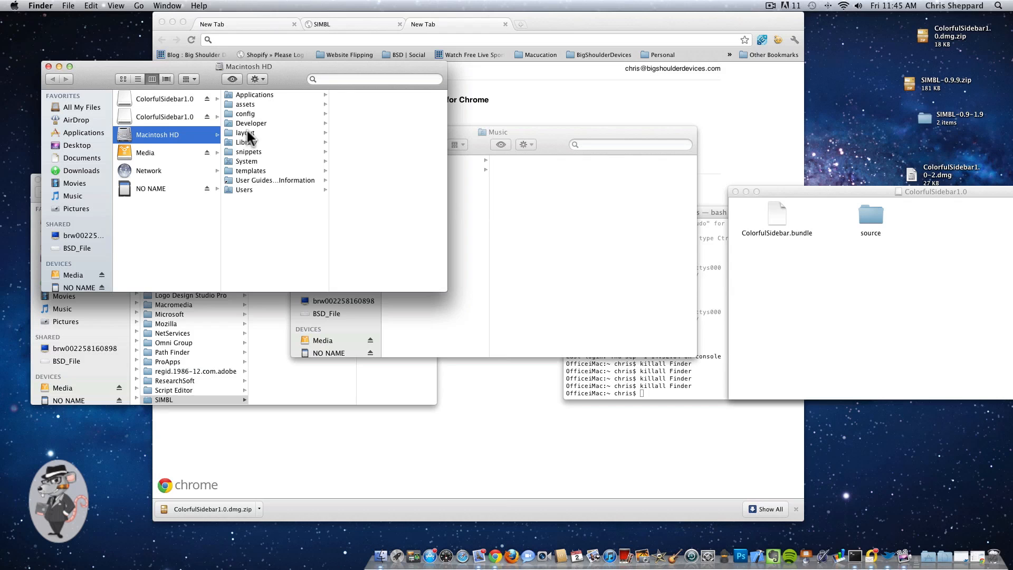
- Reach Library/Application Support/SIMBL/Plugins in Finder column view
left_click(245, 142)
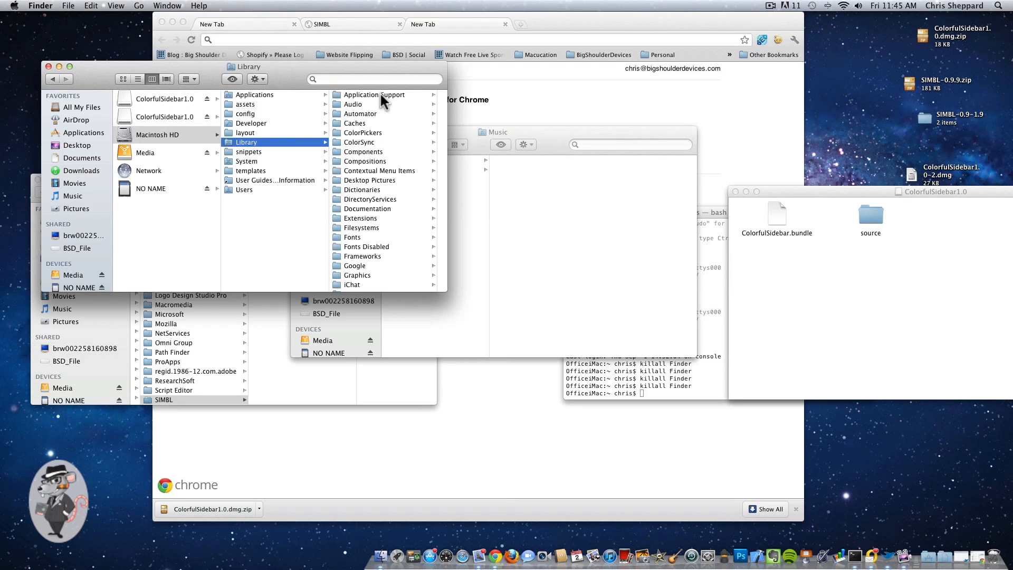
left_click(374, 94)
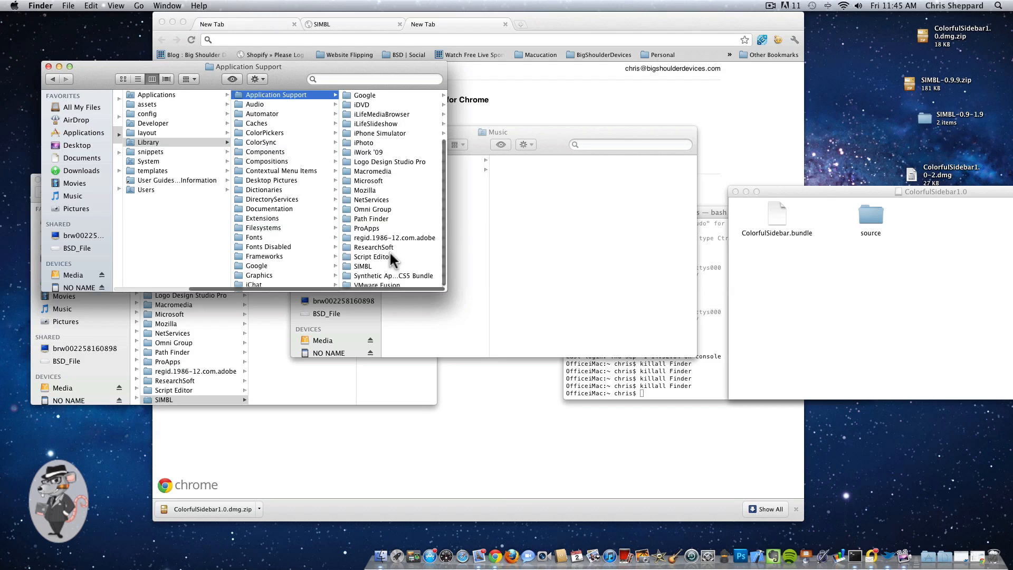
left_click(362, 266)
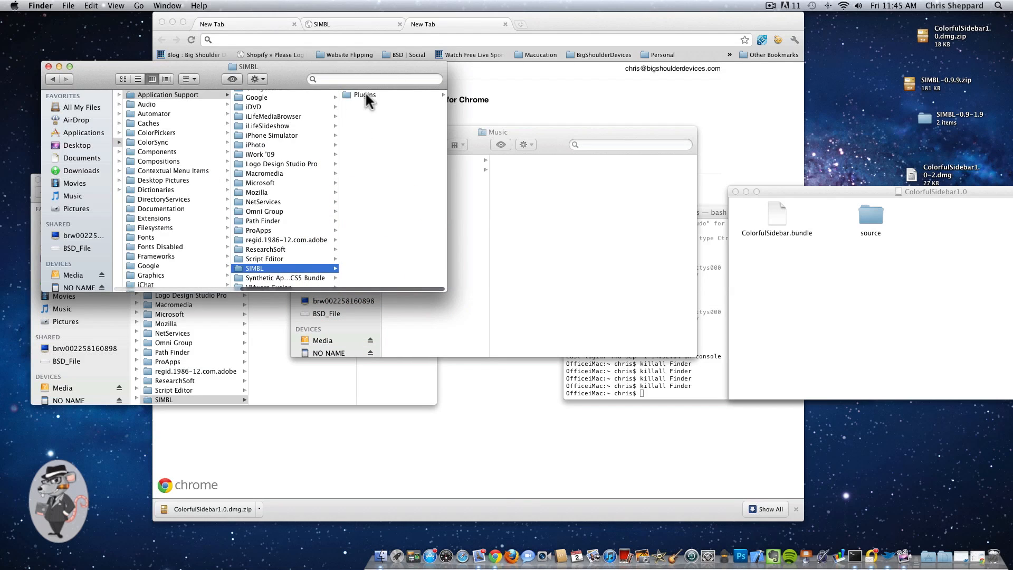
left_click(364, 93)
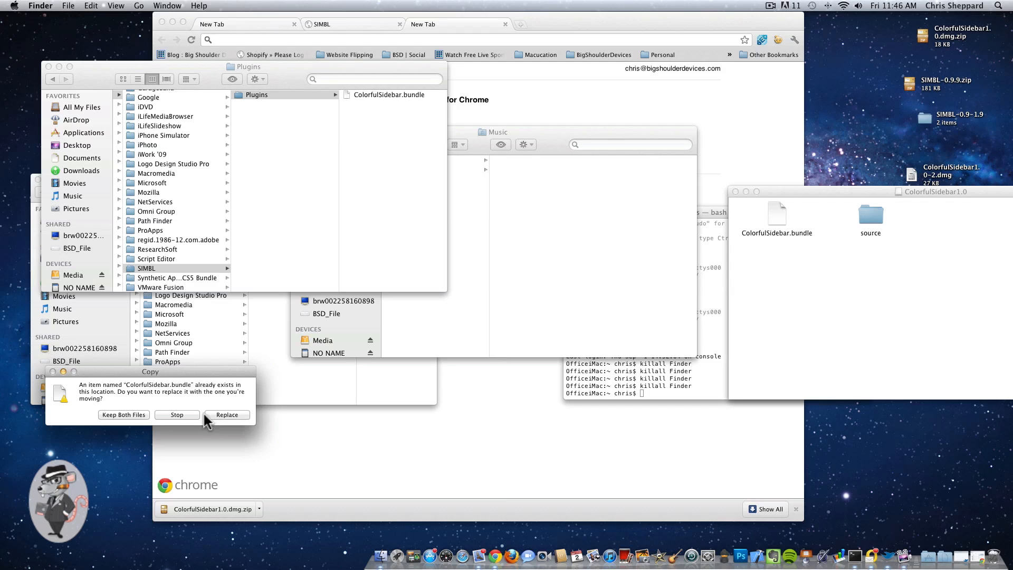
- Drop ColorfulSidebar.bundle into Plugins, replacing the existing copy
left_click(227, 414)
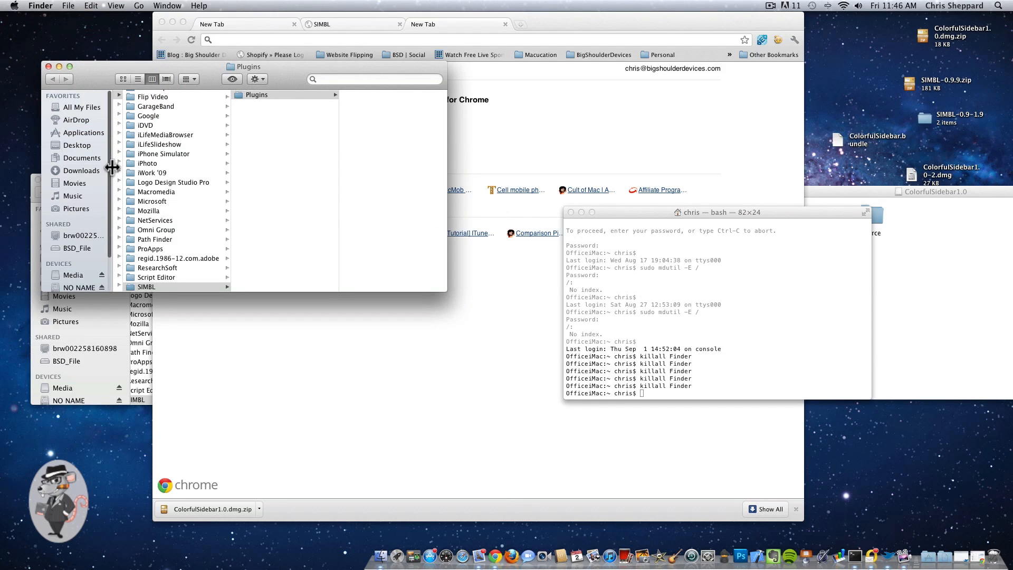
left_click(82, 170)
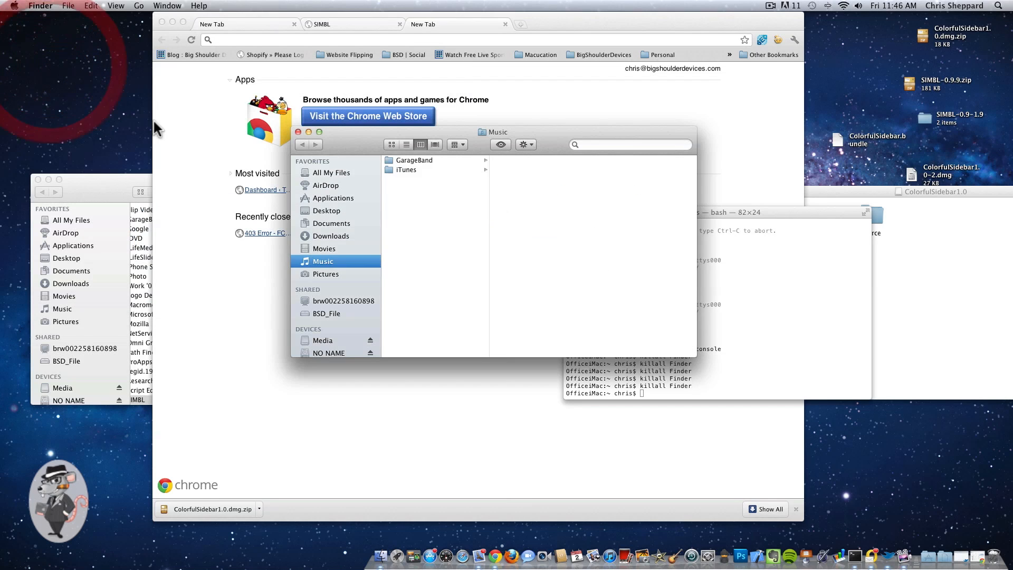
mouse_move(208, 121)
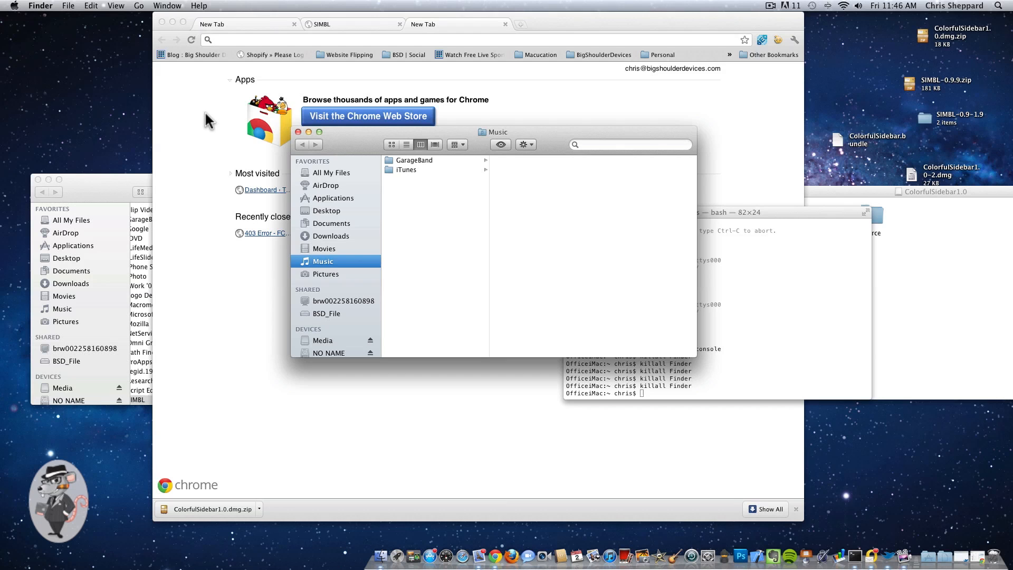
mouse_move(619, 39)
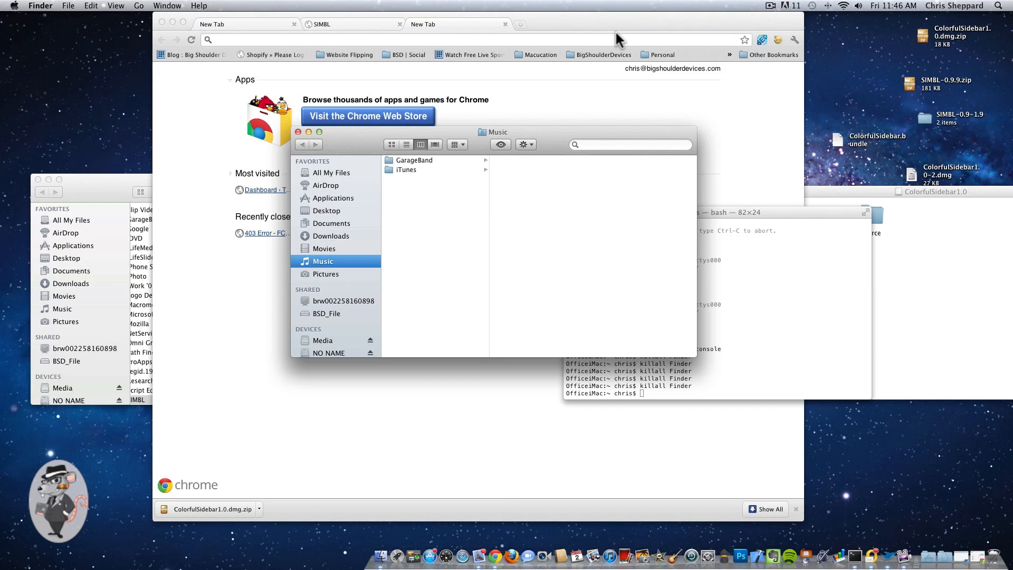